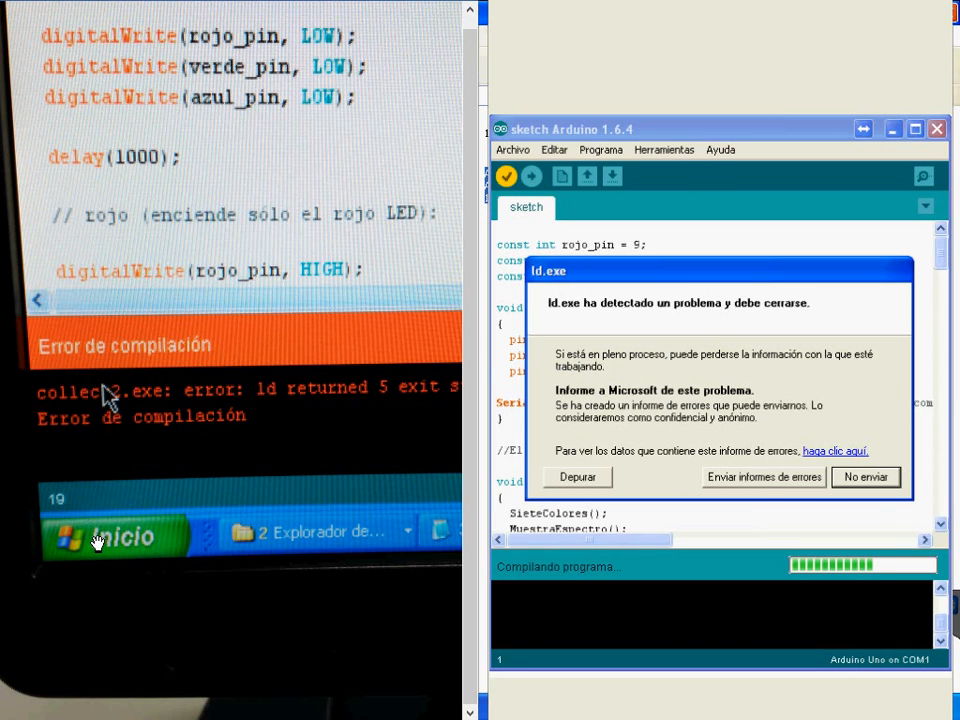
mouse_move(112, 540)
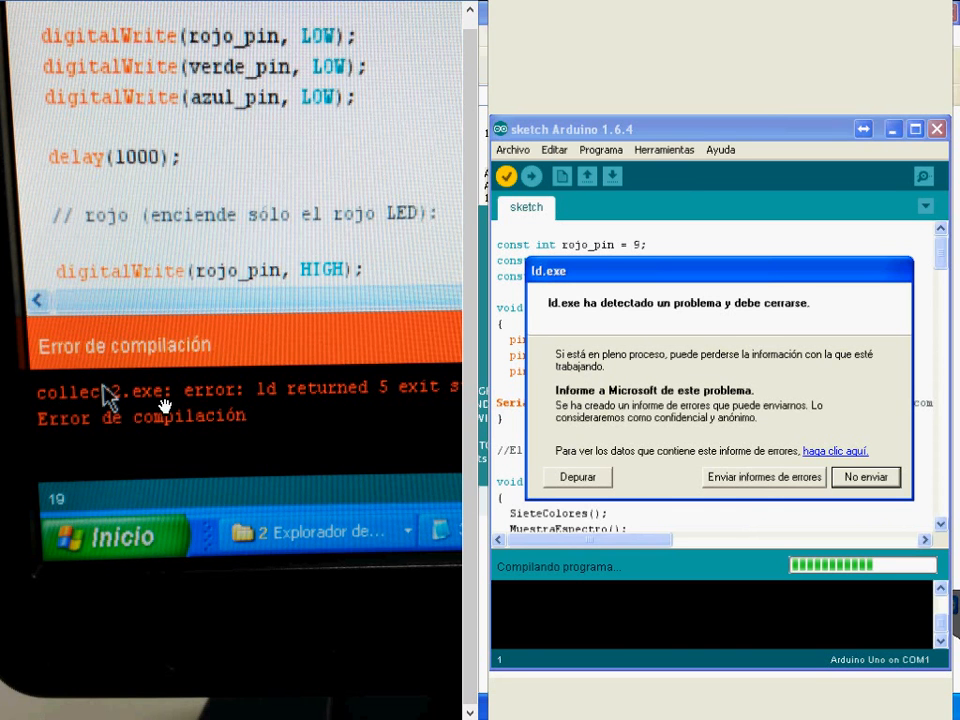
mouse_move(164, 404)
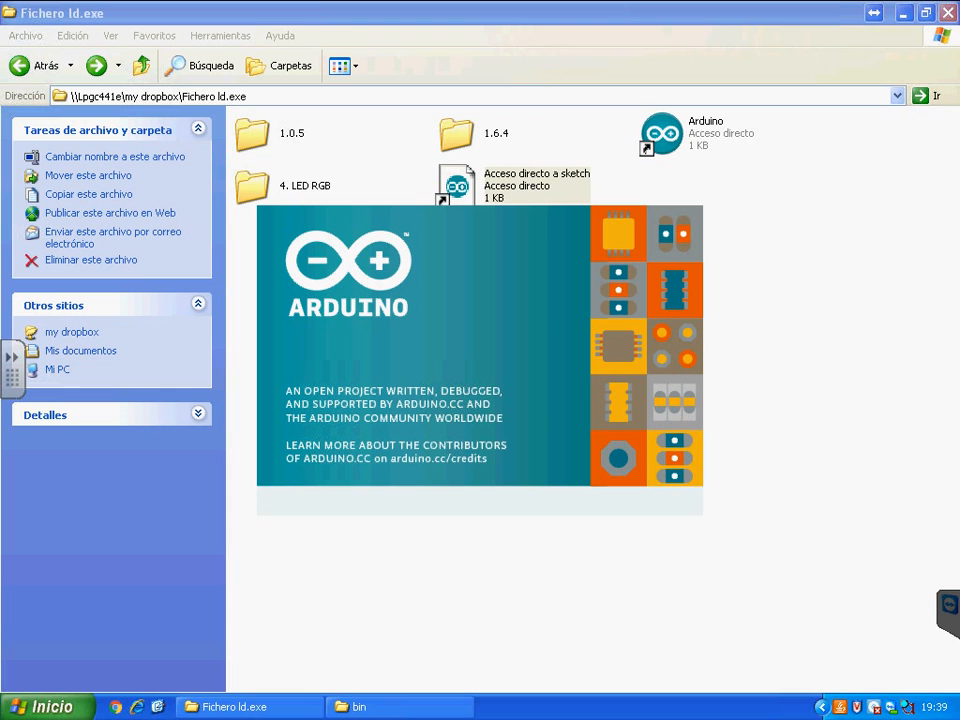
mouse_move(538, 198)
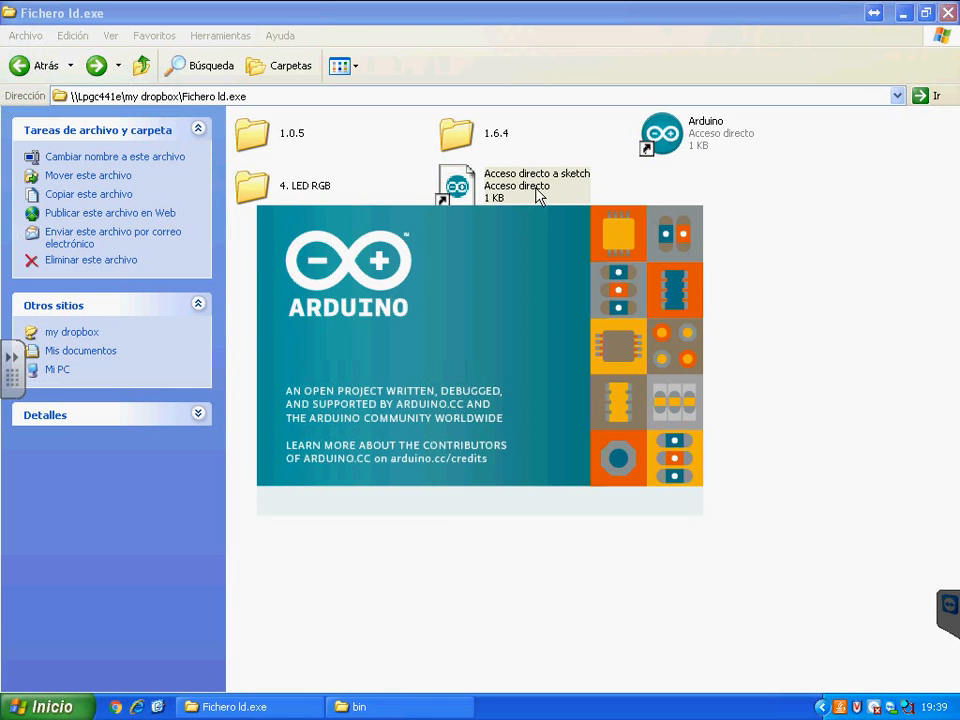
mouse_move(508, 204)
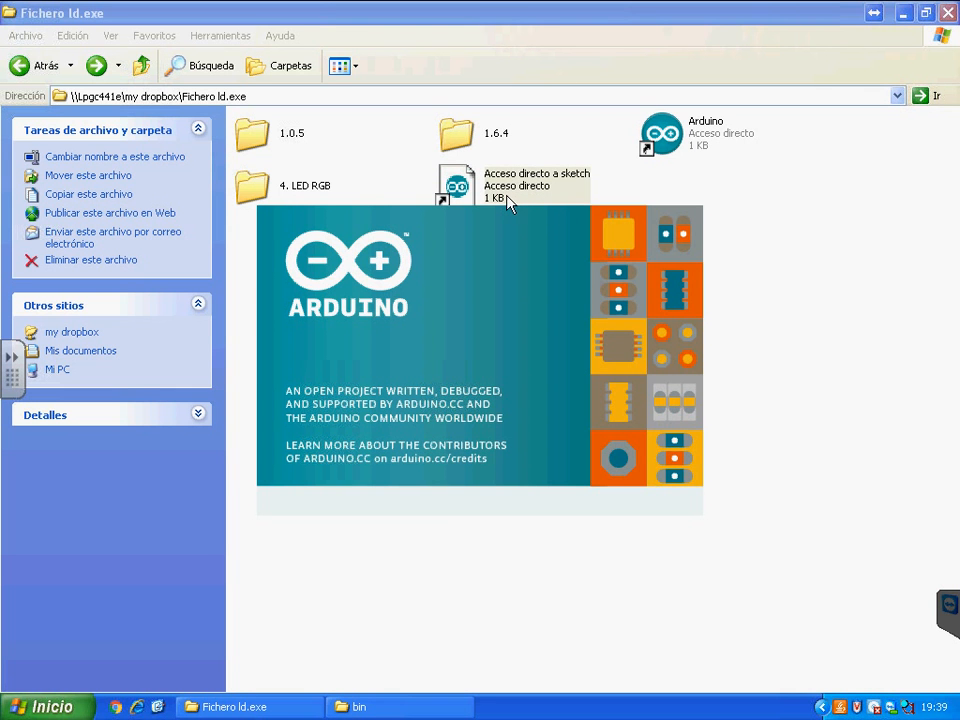
mouse_move(510, 204)
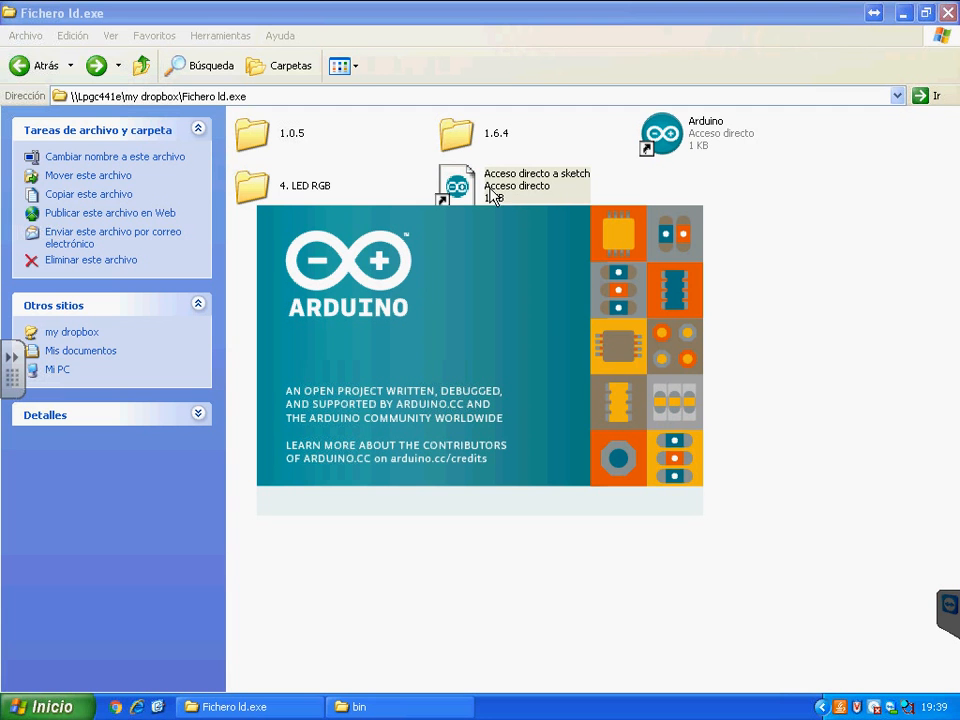
mouse_move(576, 198)
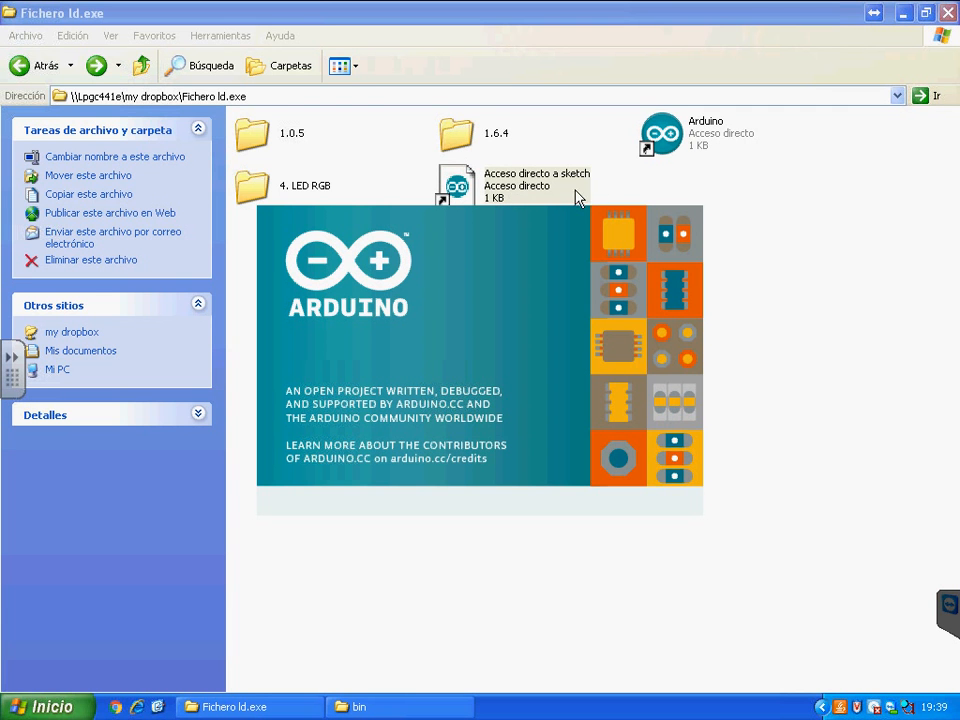
mouse_move(544, 202)
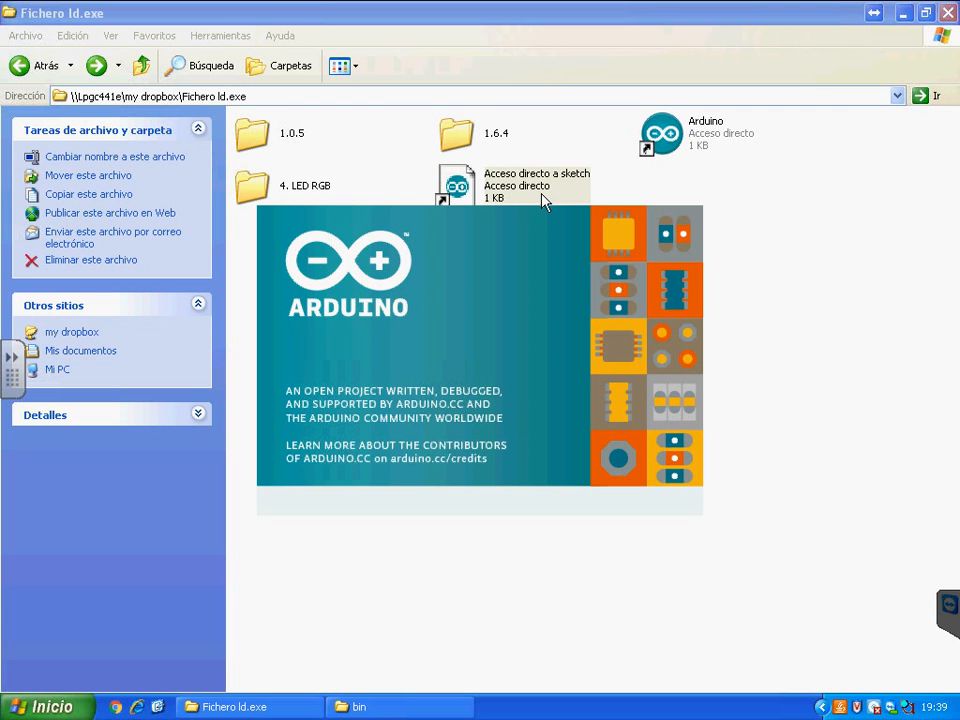
mouse_move(800, 196)
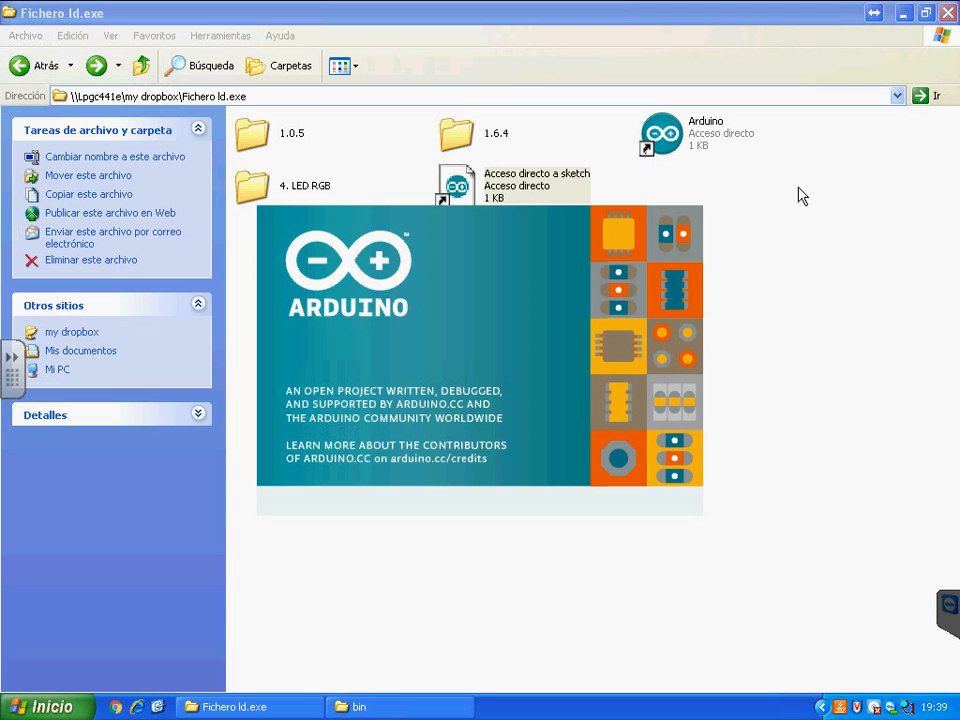
mouse_move(790, 200)
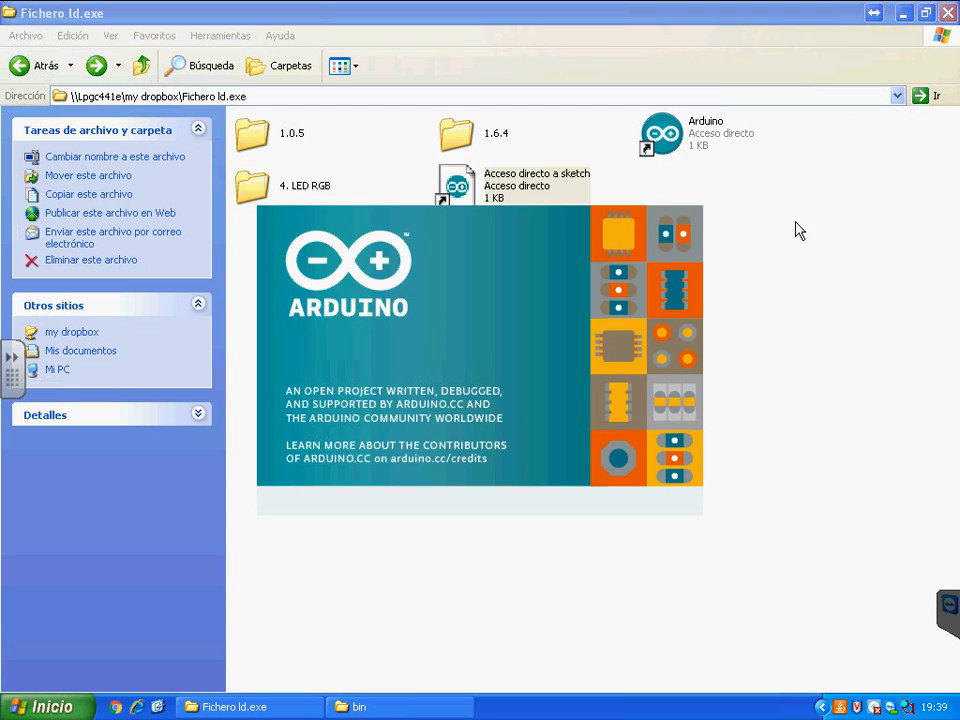
- Verify the RGB LED sketch and dismiss the ld.exe crash with 'No enviar', leaving 'ld returned 5 exit status'
double_click(456, 184)
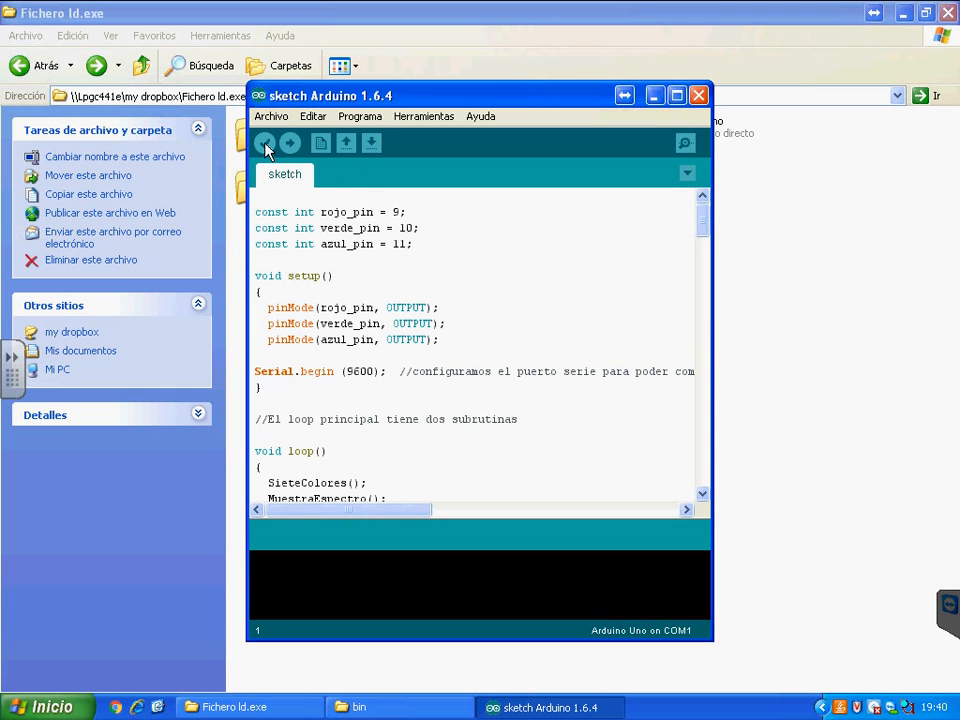
left_click(264, 142)
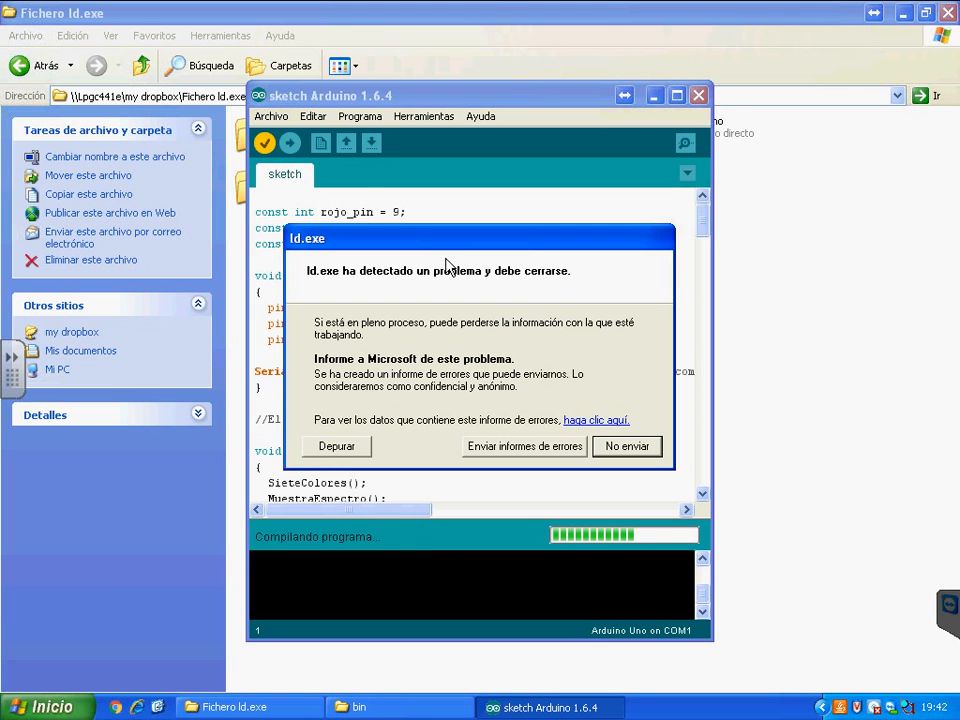
mouse_move(300, 250)
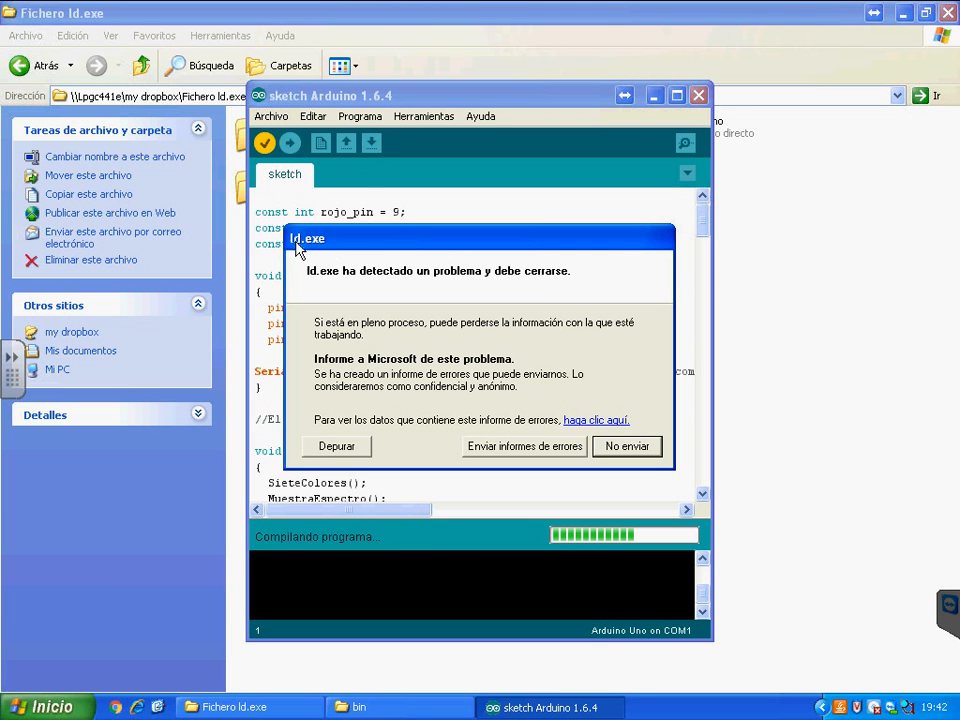
mouse_move(490, 402)
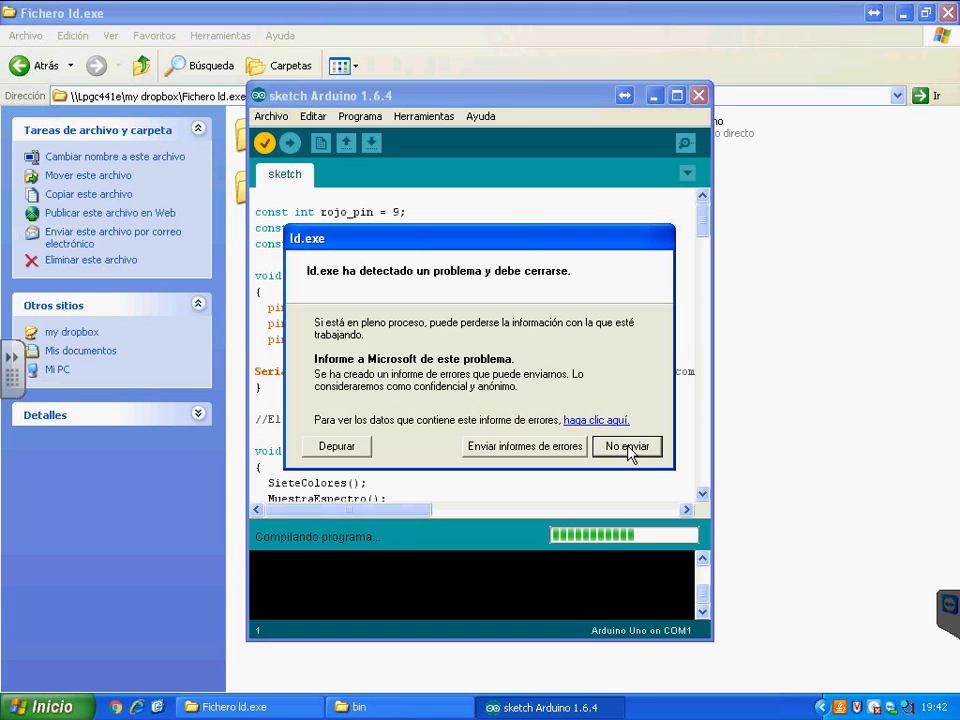
left_click(626, 446)
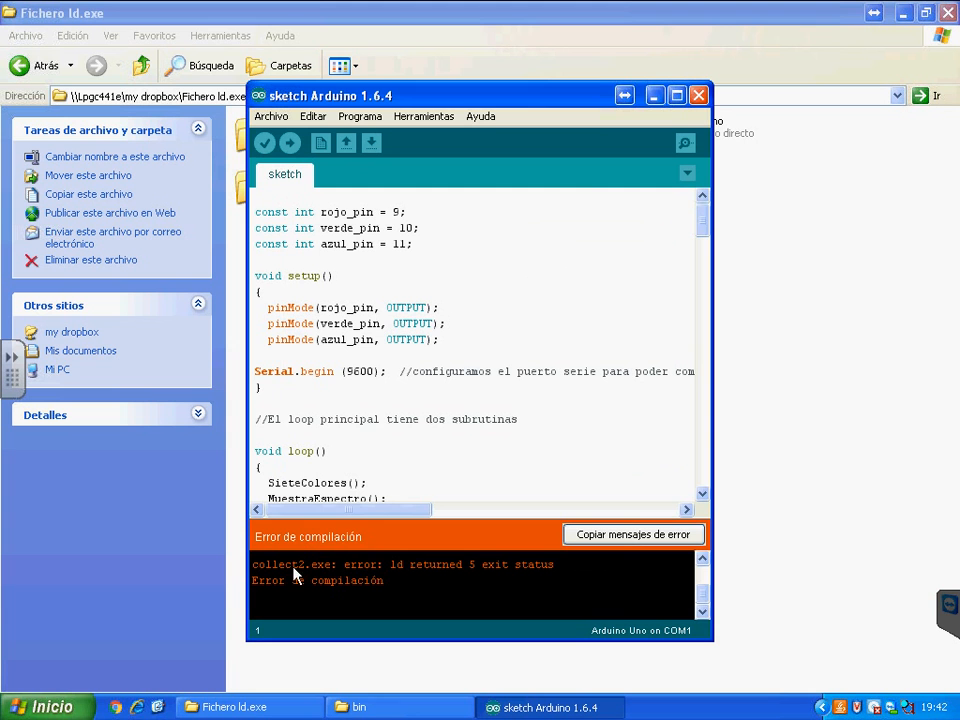
mouse_move(670, 80)
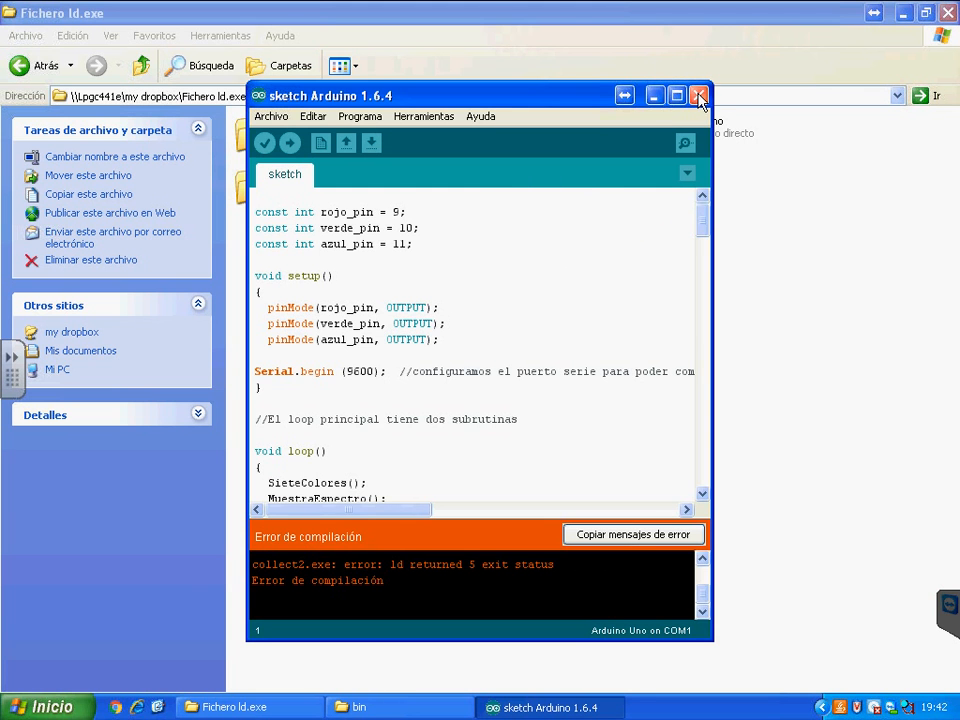
- Copy the 1.0.5 ld.exe into hardware\tools\avr\avr\bin, confirming 'Sí' to replace the existing file
left_click(700, 96)
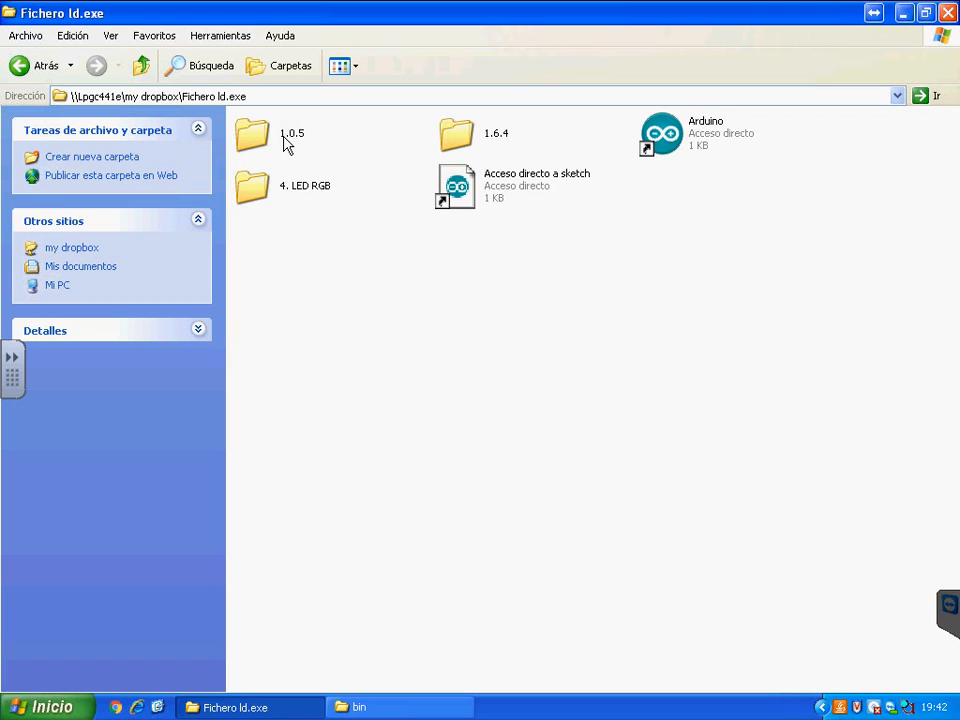
double_click(252, 132)
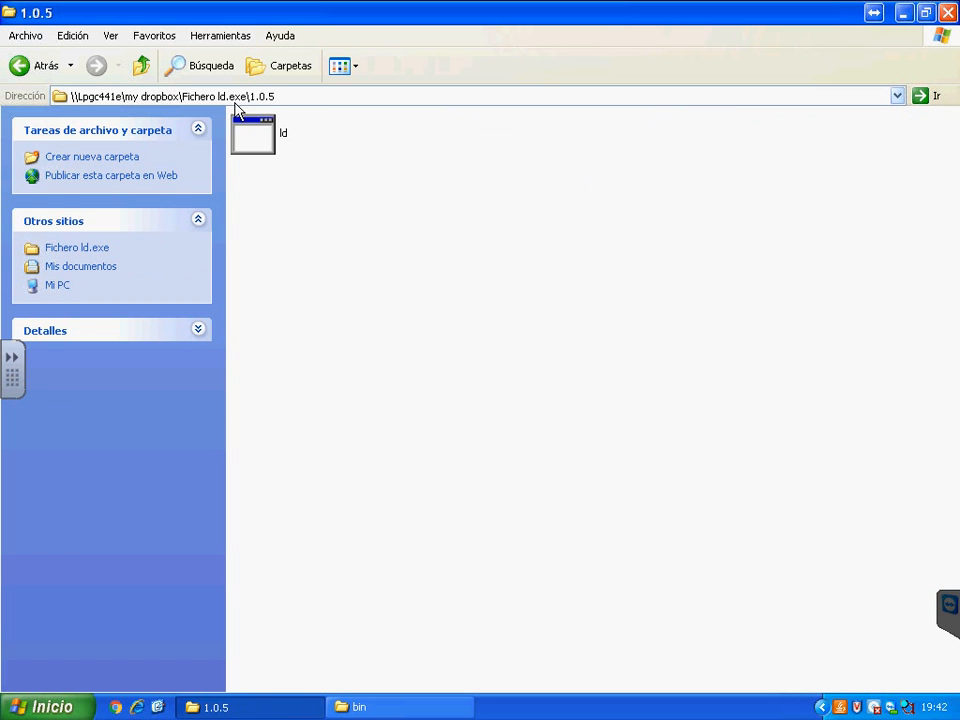
right_click(252, 136)
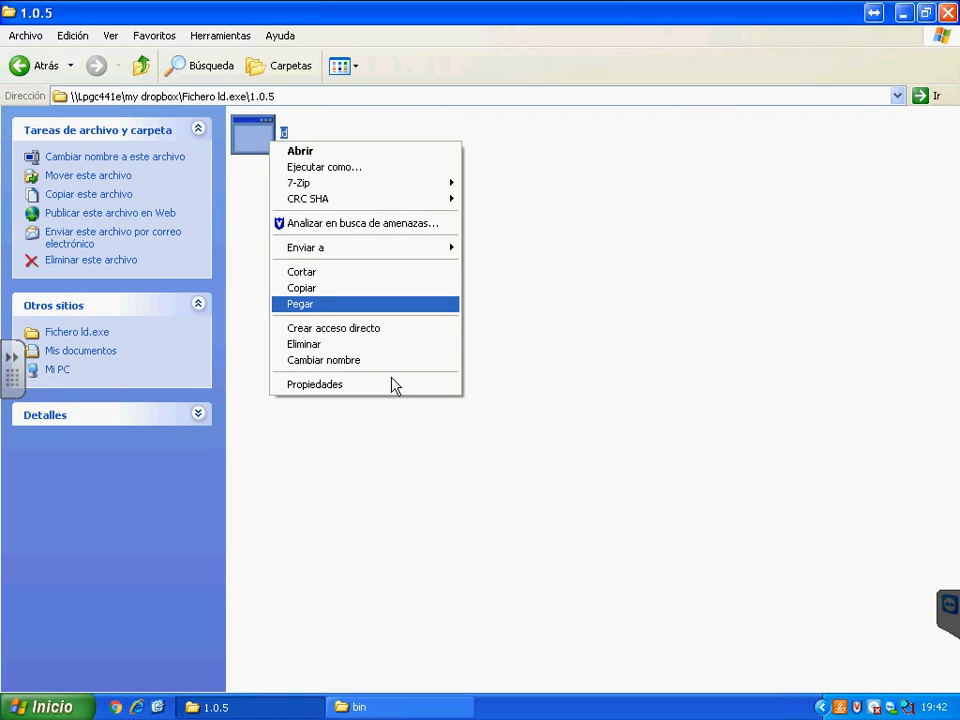
mouse_move(300, 288)
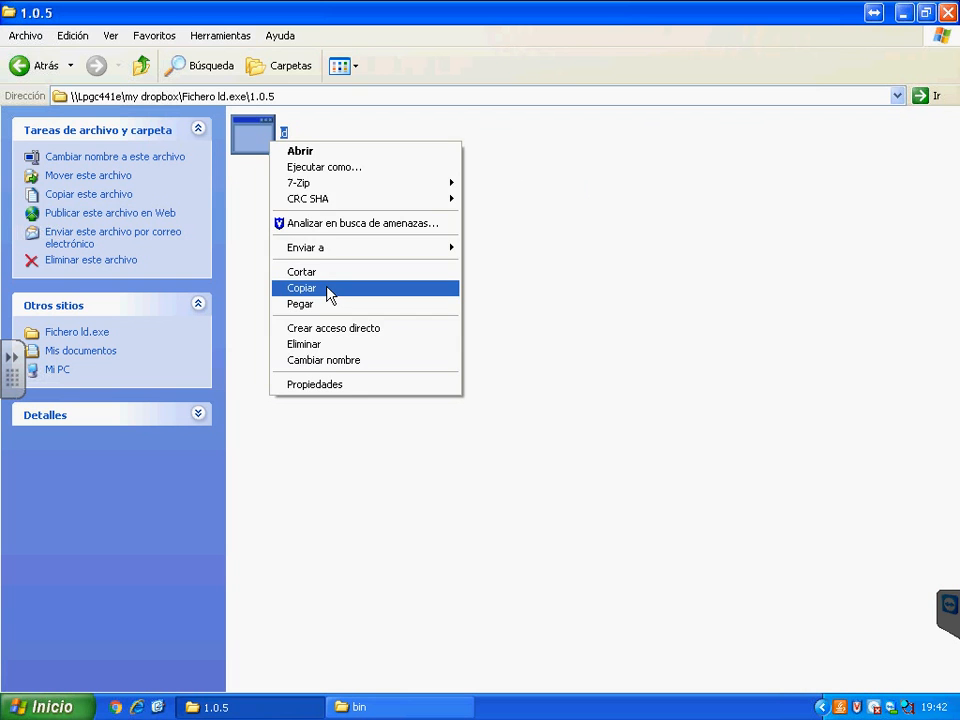
left_click(300, 288)
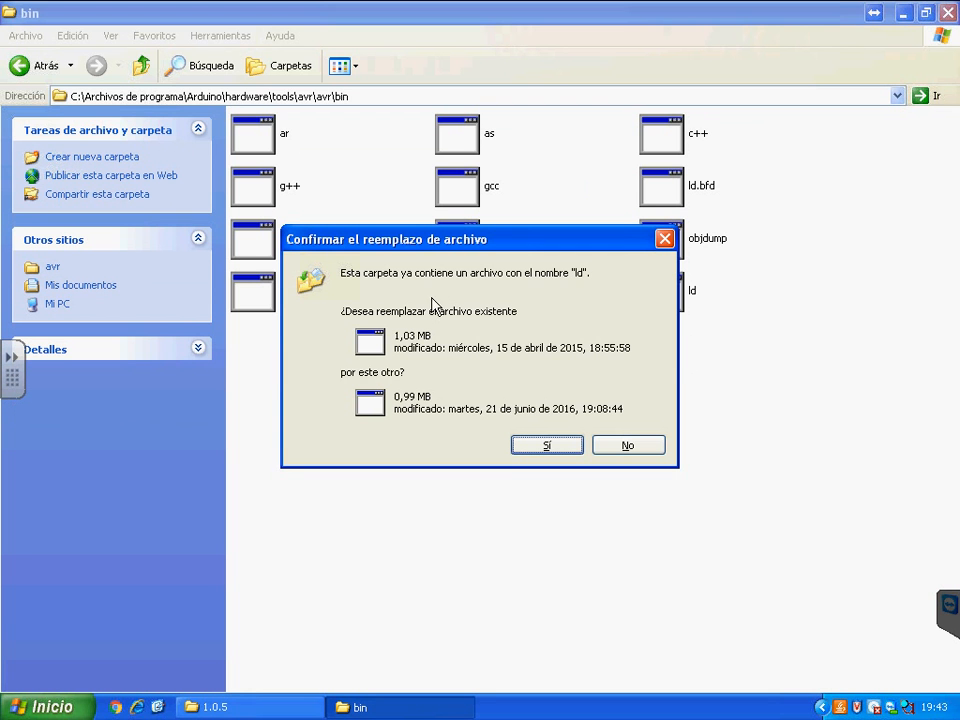
left_click(546, 444)
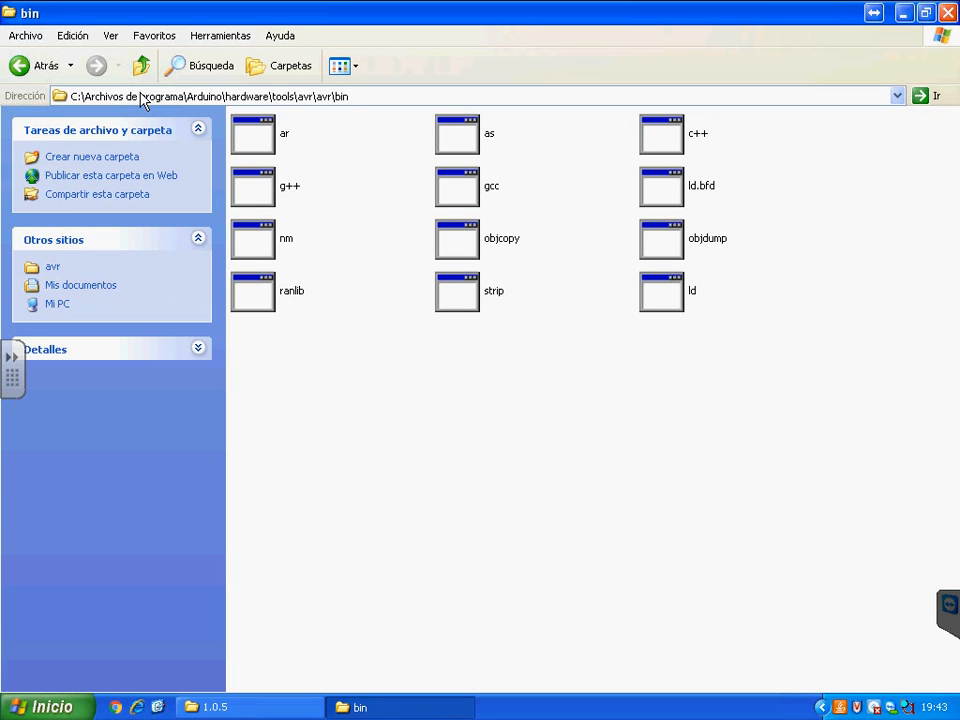
- Browse up from bin through avr to the hardware folder and look inside the arduino folder
left_click(200, 96)
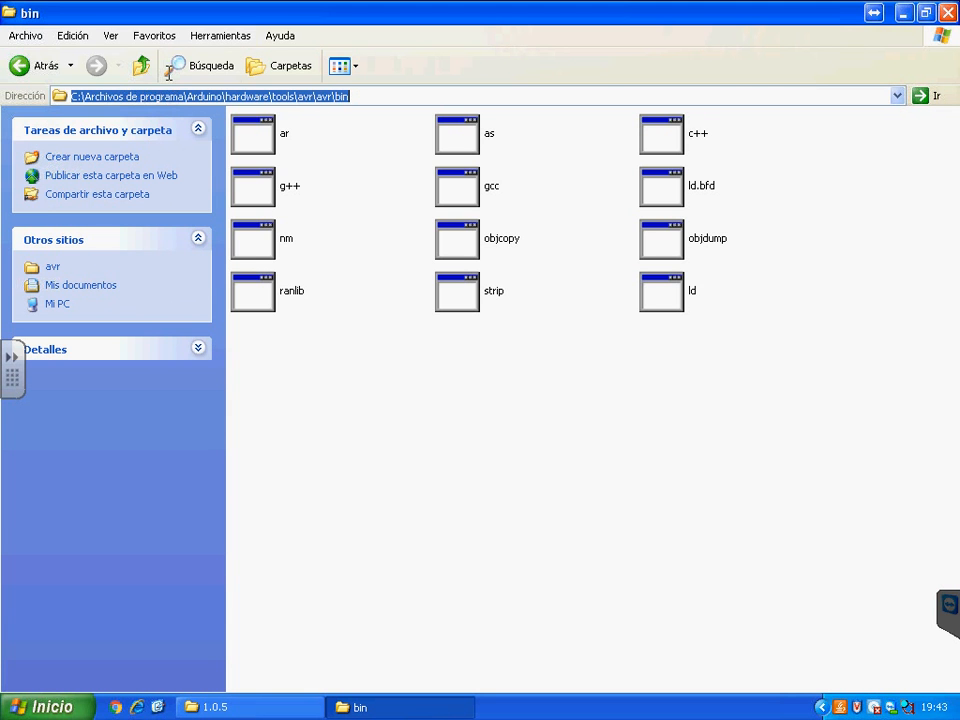
left_click(140, 64)
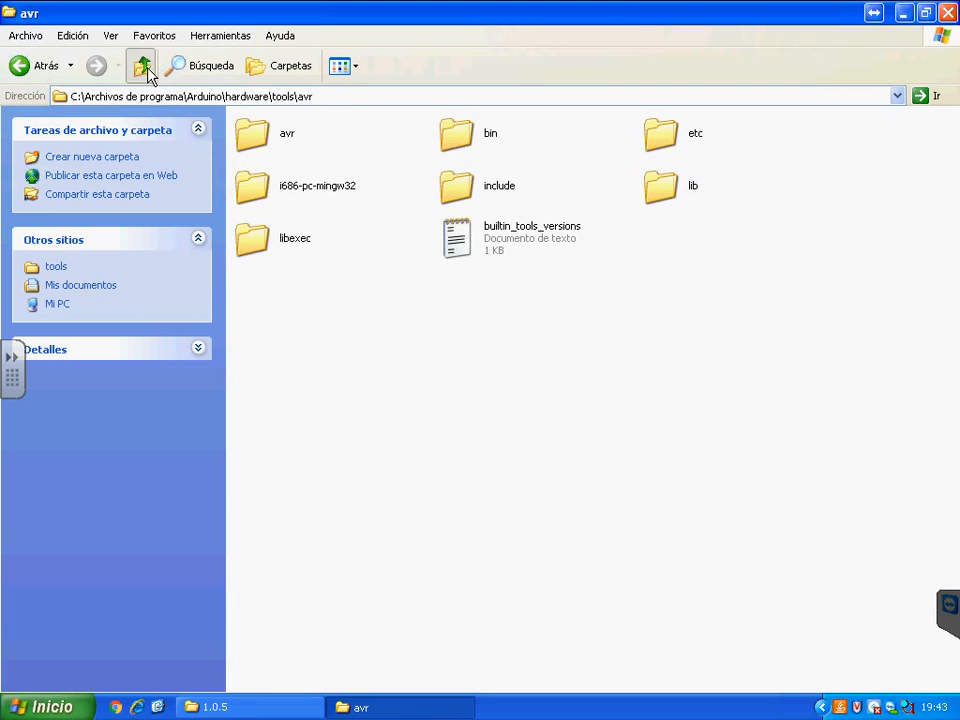
left_click(140, 64)
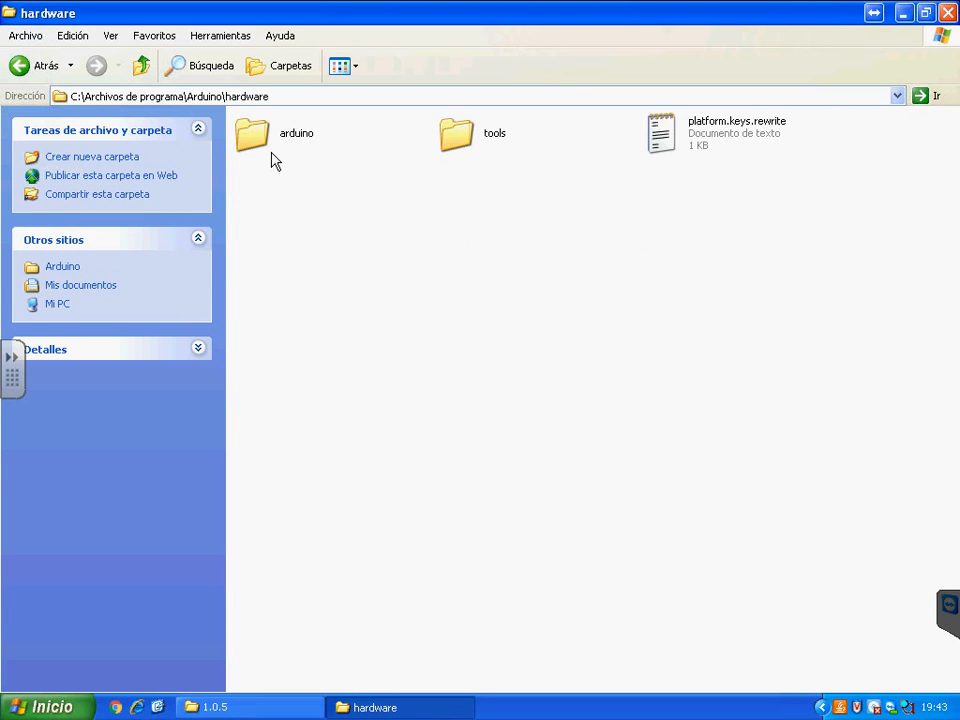
double_click(252, 132)
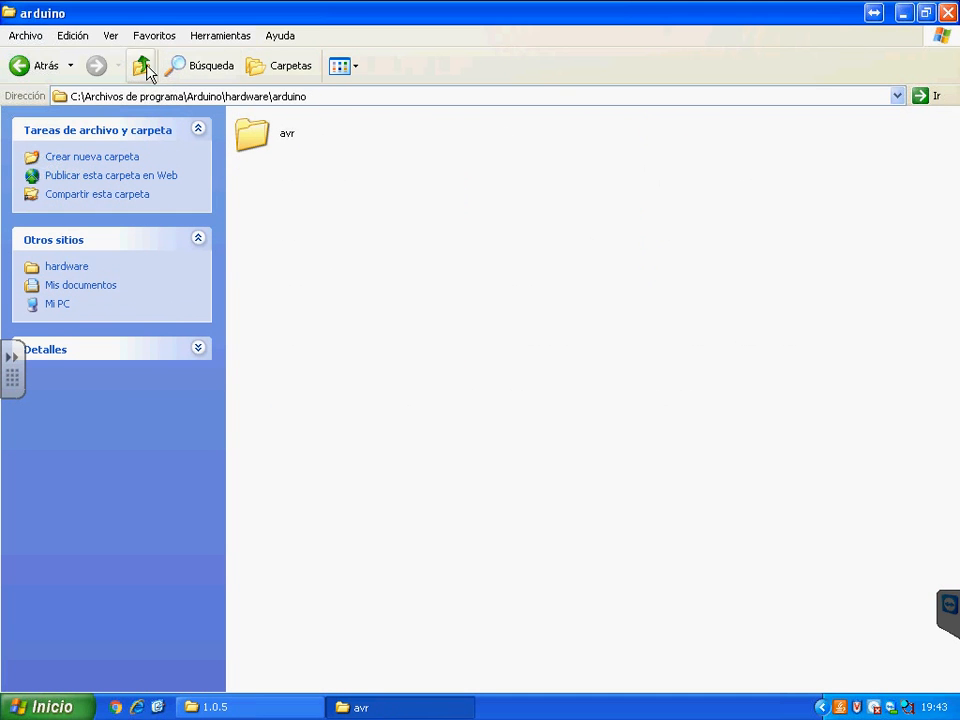
left_click(140, 64)
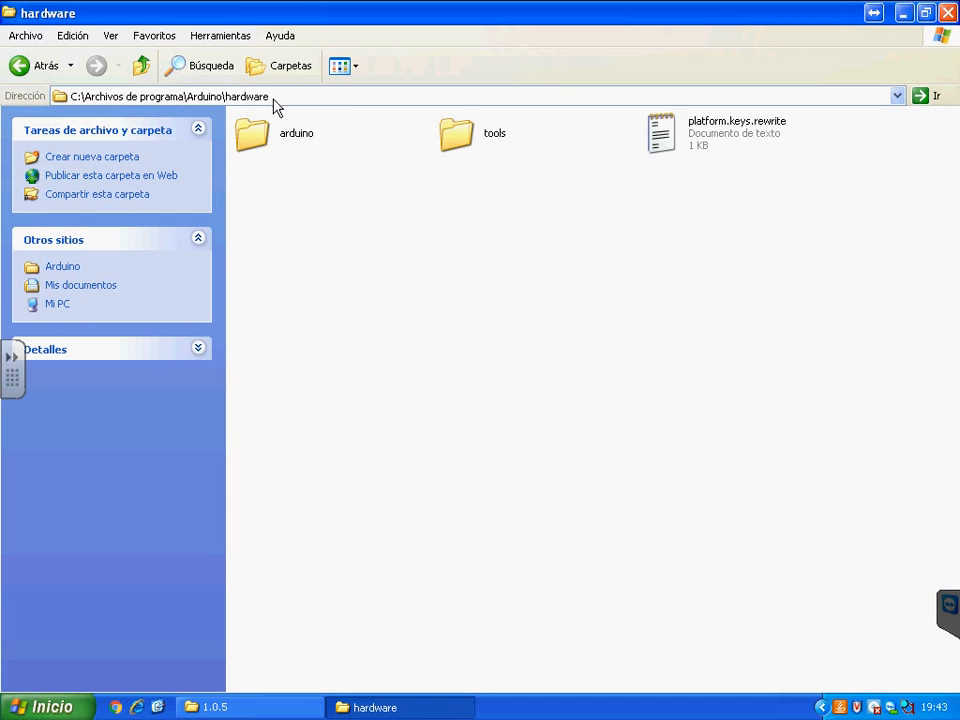
- Browse back down through tools and avr into the bin folder
double_click(472, 132)
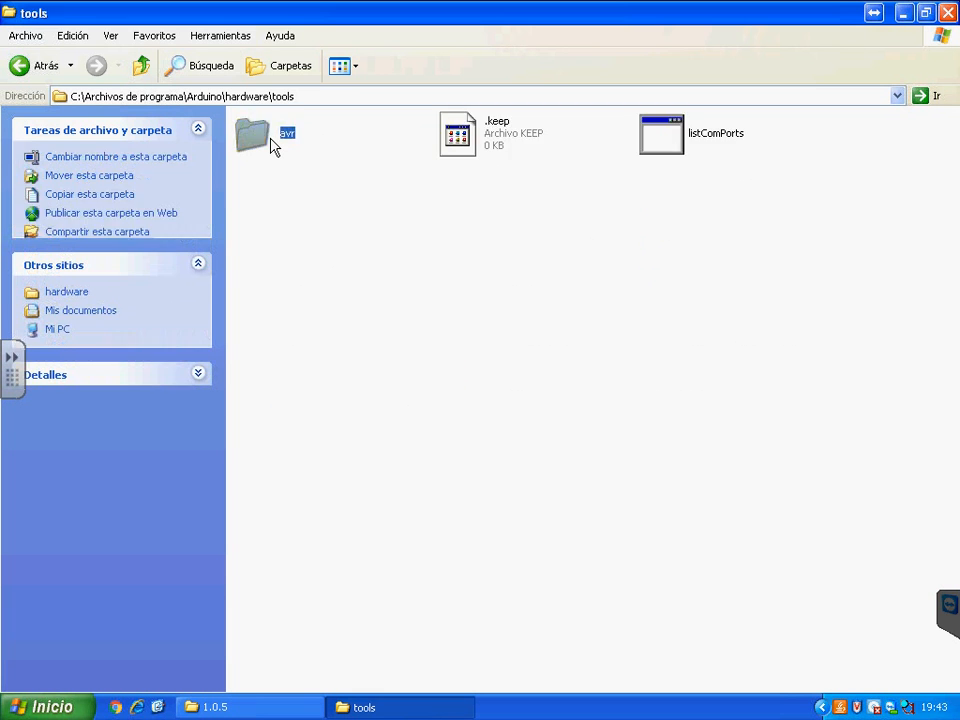
double_click(252, 132)
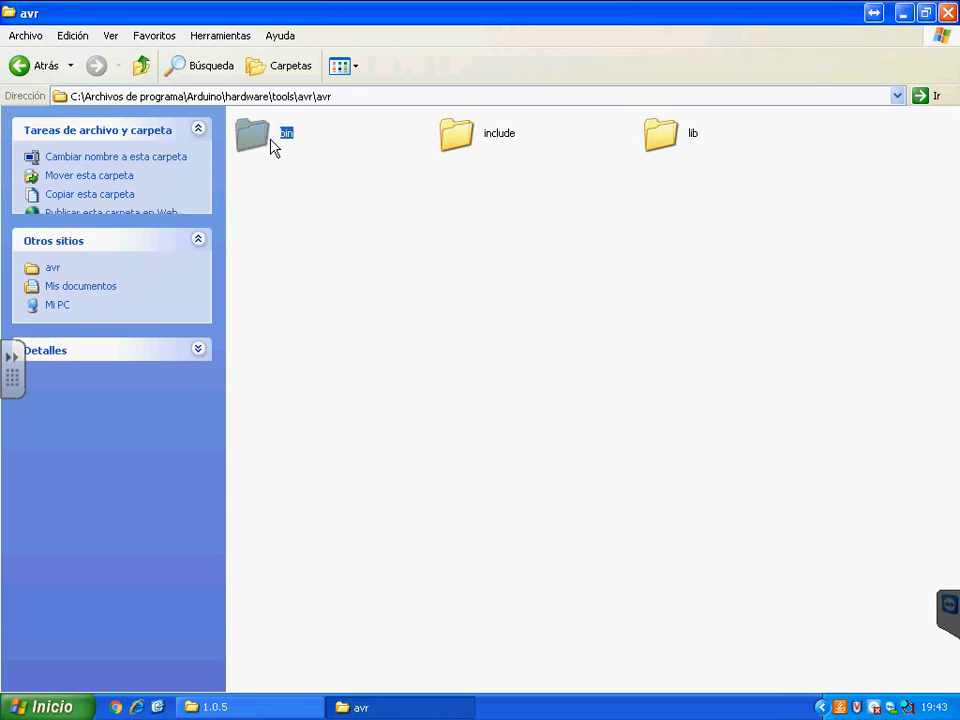
double_click(252, 132)
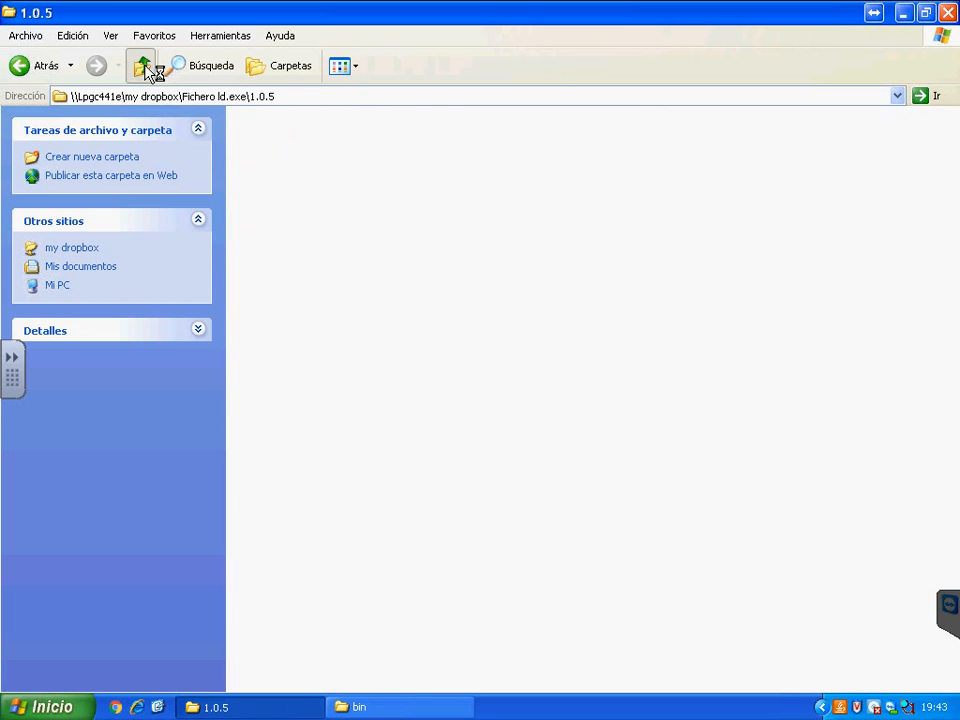
- Reopen the RGB LED sketch from its shortcut in Arduino 1.6.4 and run Verificar to compile it
left_click(140, 66)
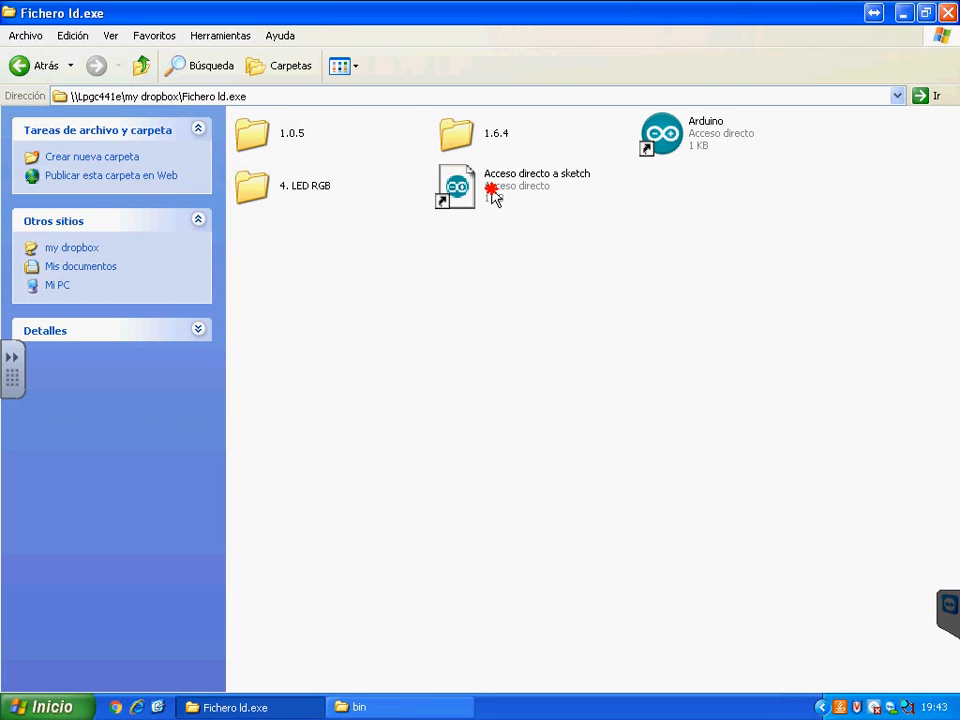
left_click(456, 186)
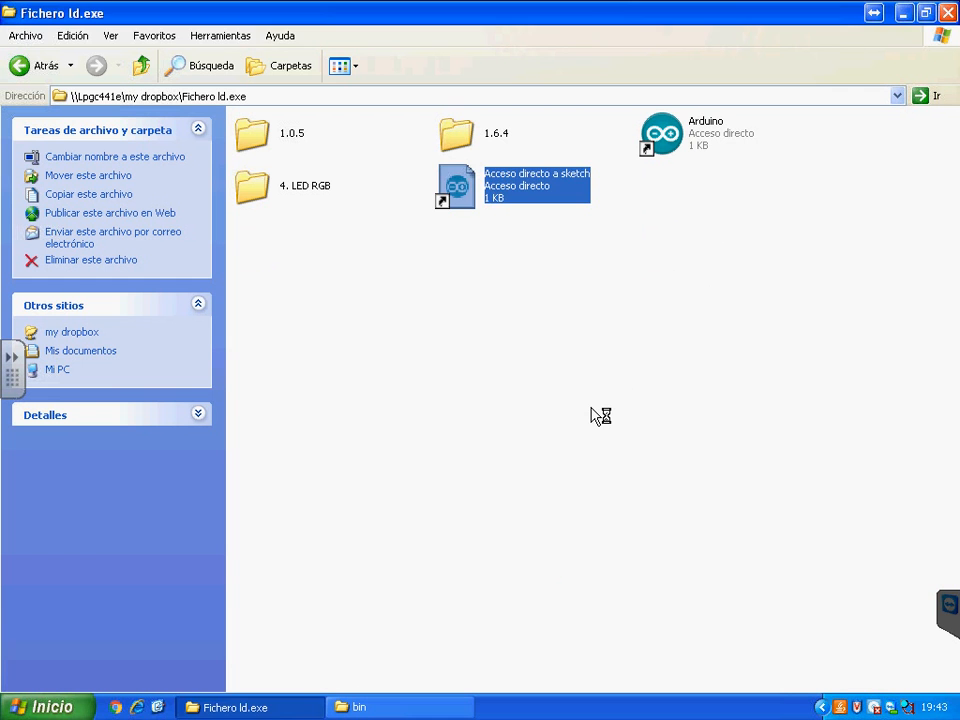
double_click(456, 186)
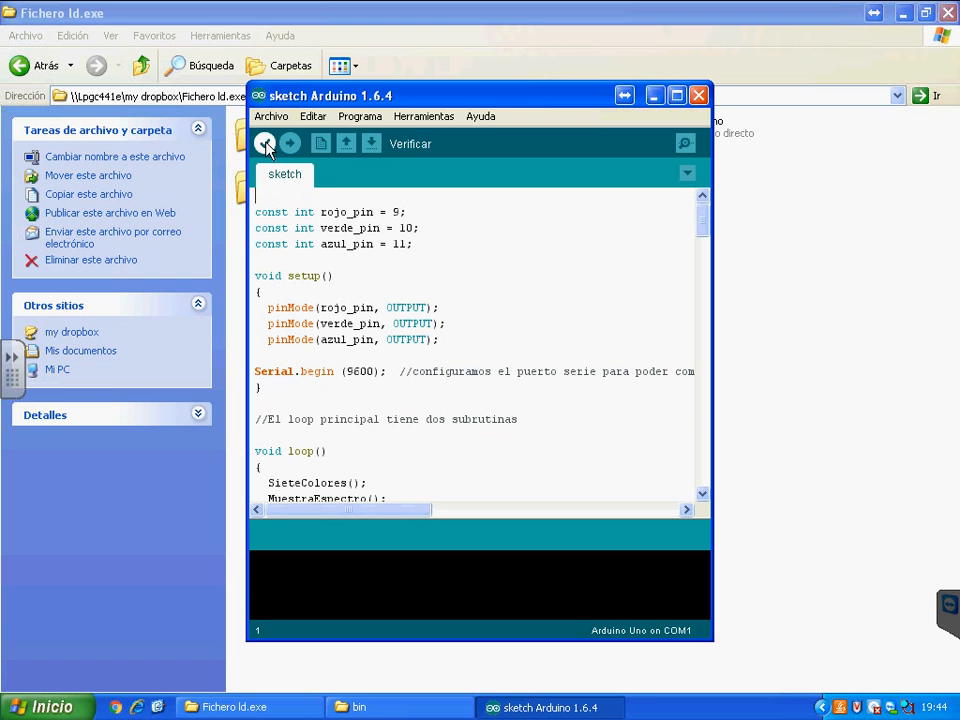
left_click(264, 144)
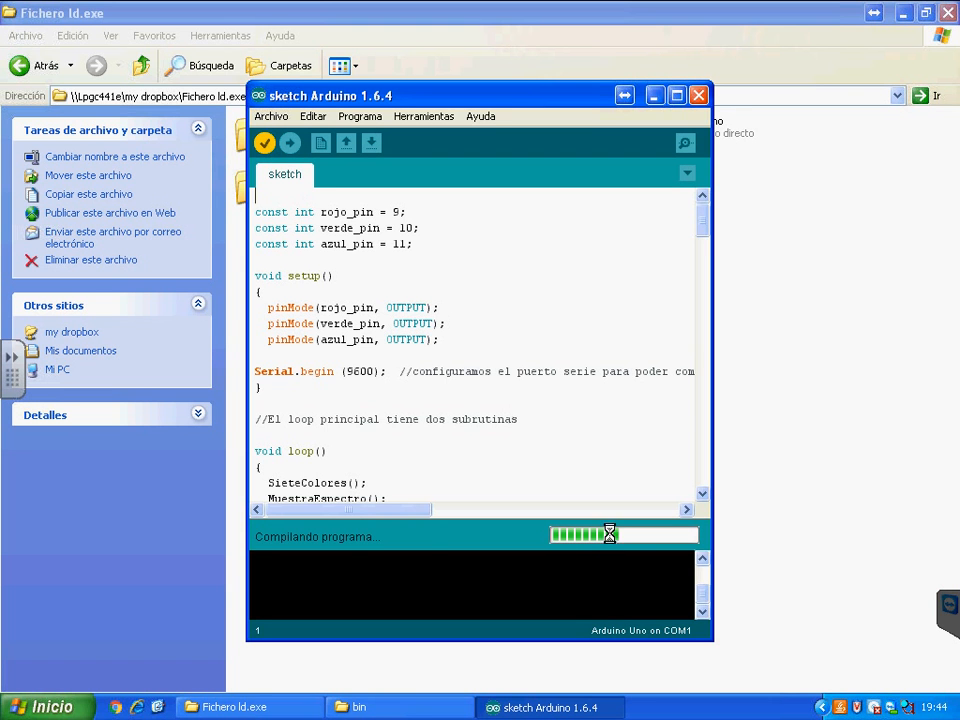
mouse_move(544, 592)
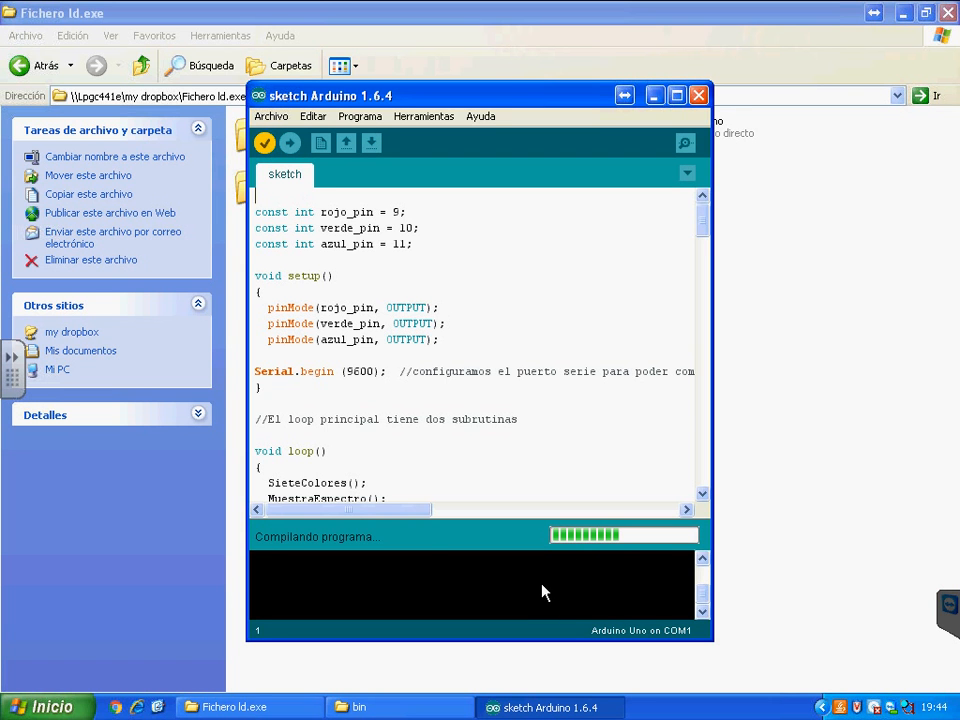
mouse_move(504, 600)
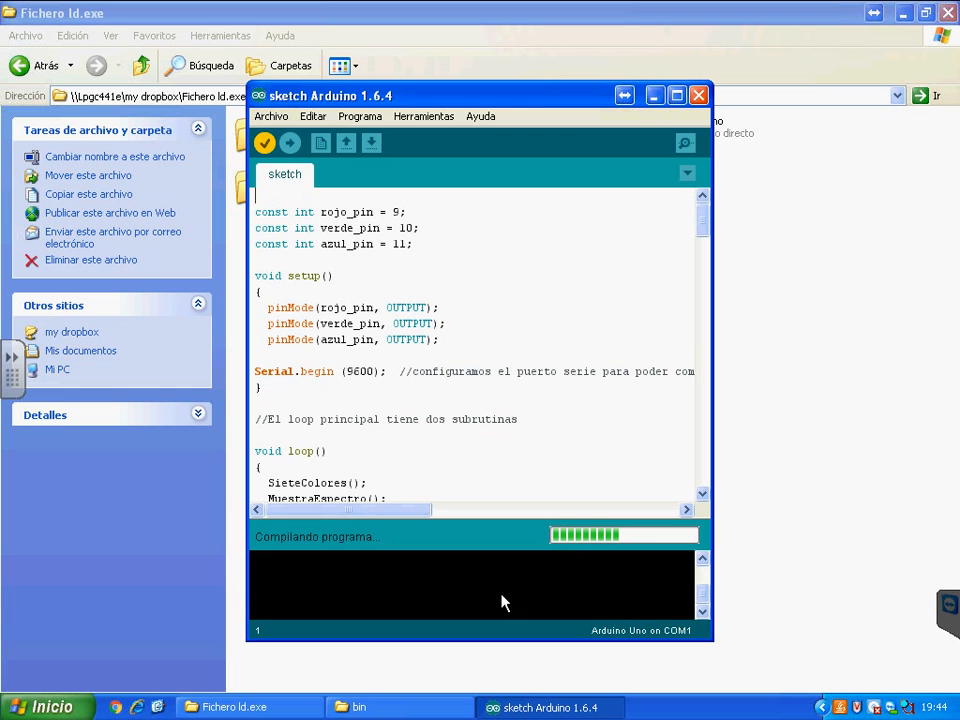
mouse_move(780, 608)
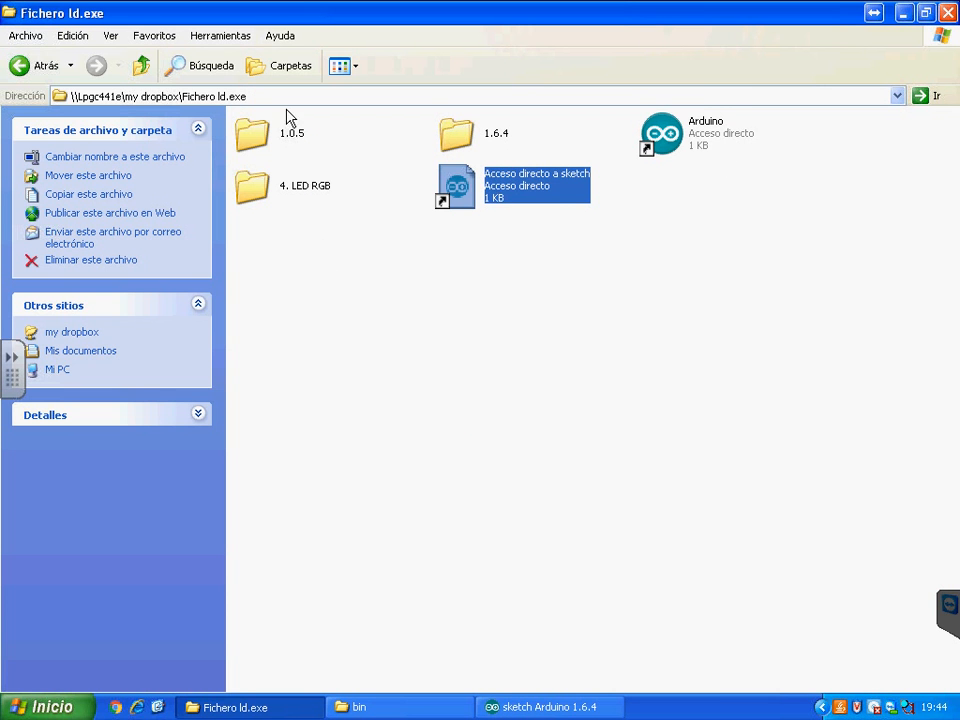
left_click(528, 490)
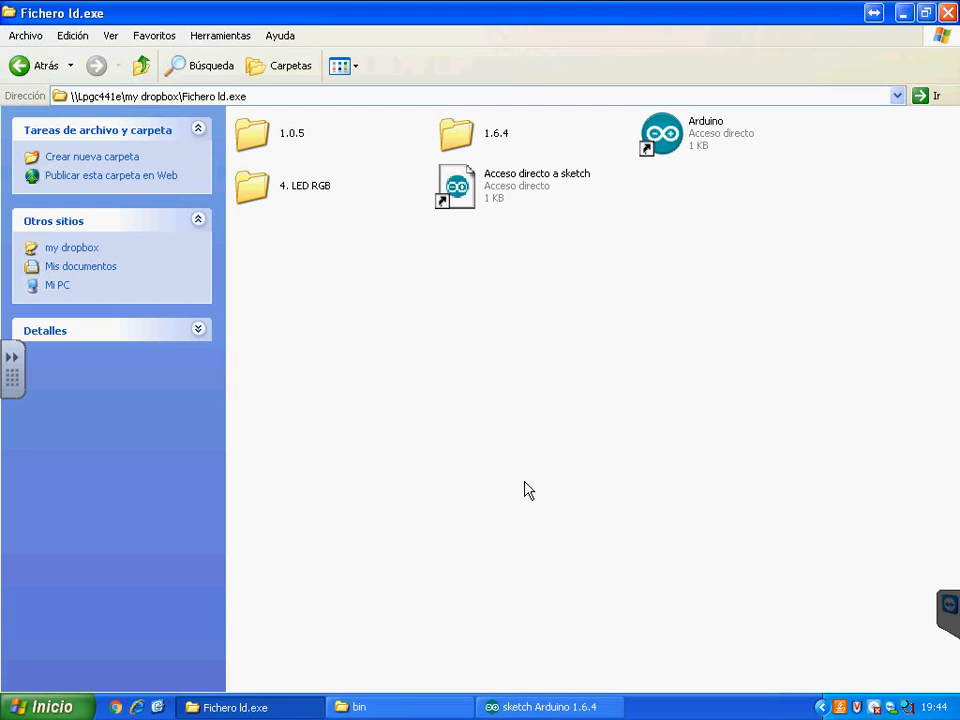
mouse_move(544, 412)
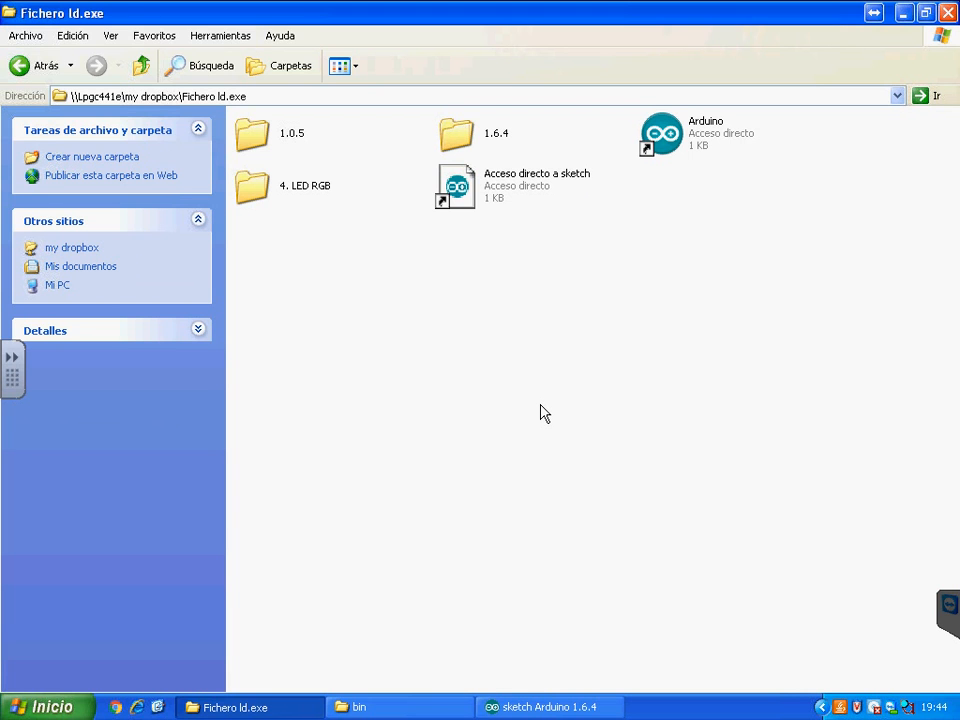